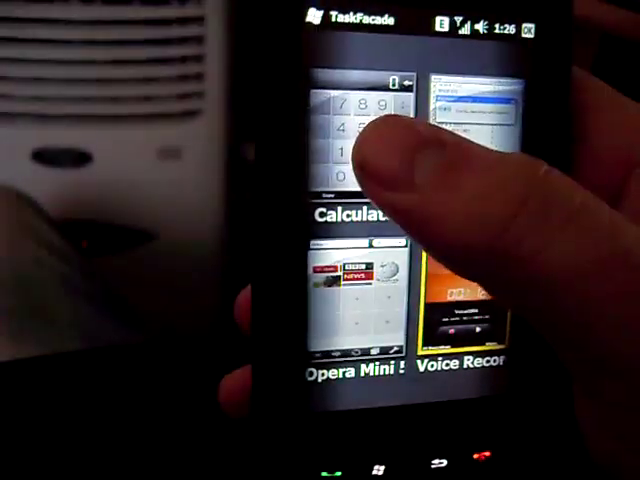
Bring the Calculator app to the front from its thumbnail in the TaskFacade grid.
left_click(350, 130)
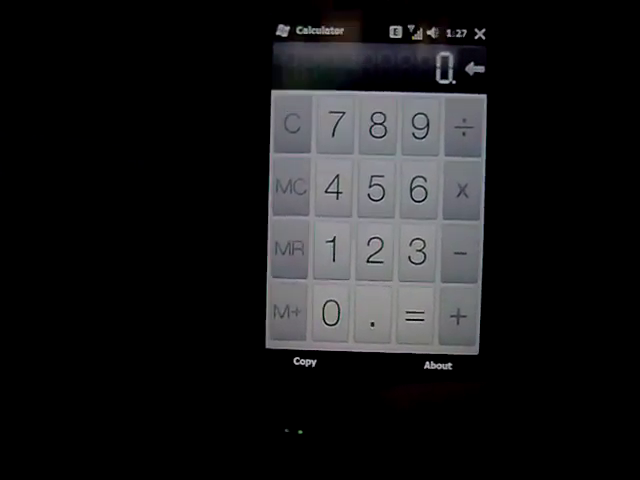